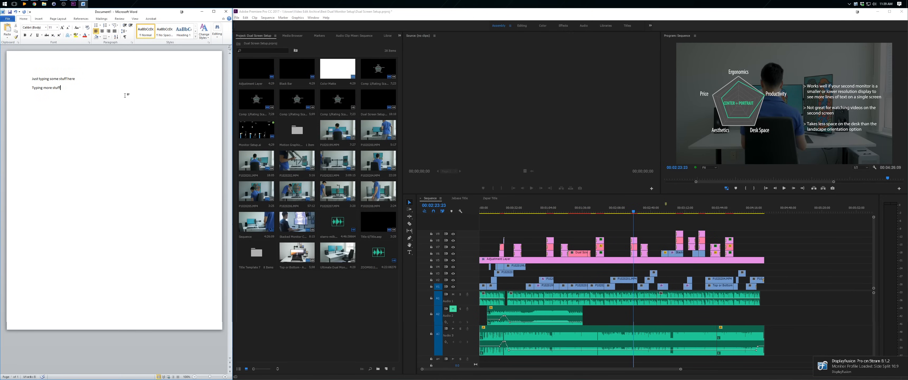
Add the numbers 1234 on a new line under 'Typing more stuff' in the Word document
type("12")
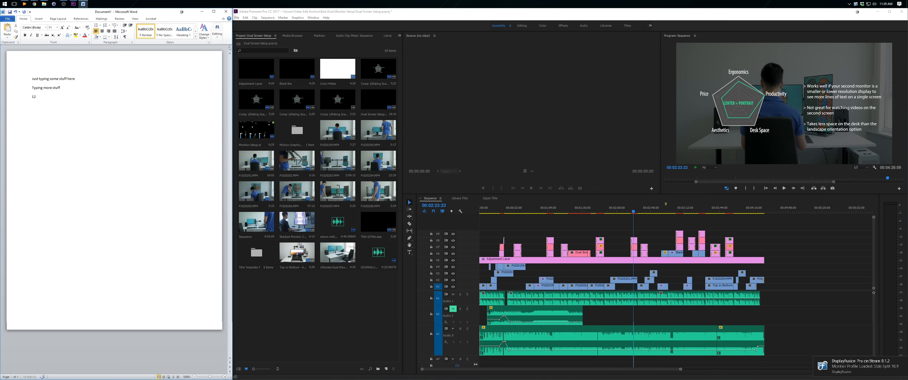
type("34")
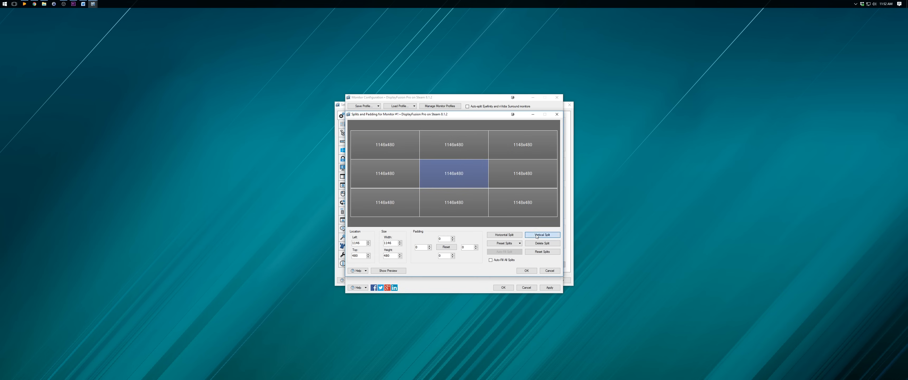
Replace the nine-area grid with three vertical splits around a 2110x1440 centre area and apply
left_click(542, 235)
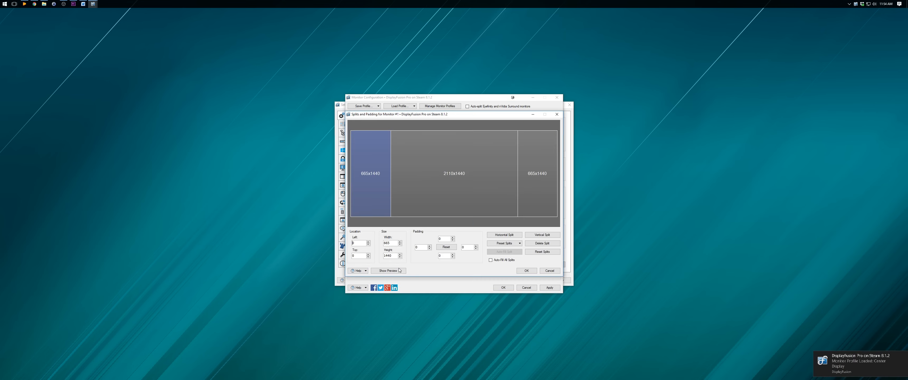
left_click(388, 271)
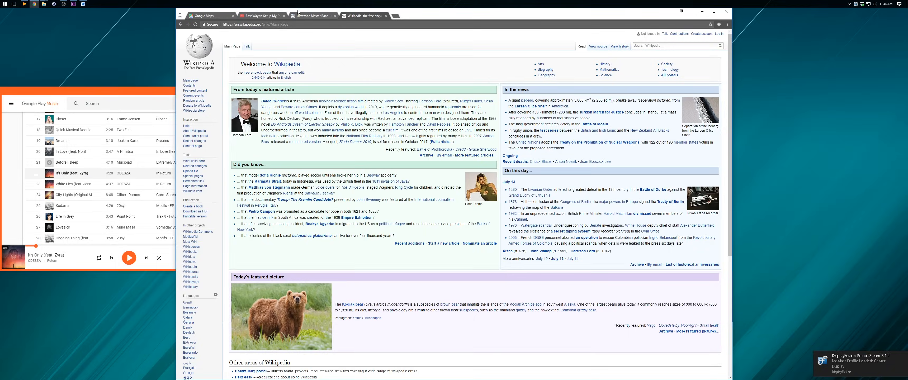
Browse the Ultrawide Master Race subreddit posts in the centre section
left_click(311, 16)
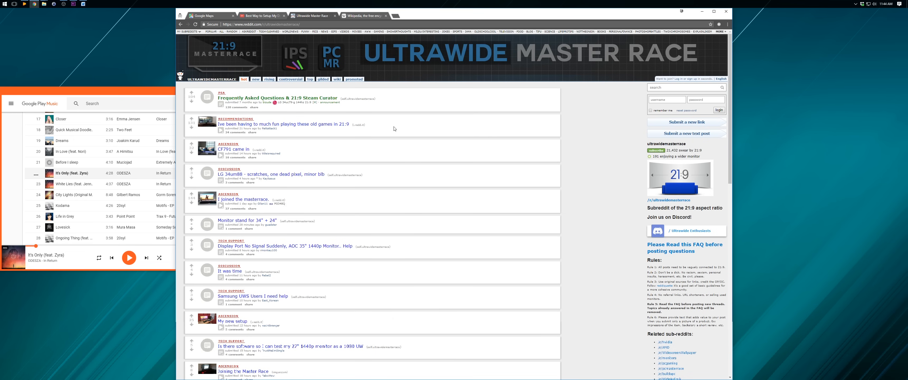
scroll("down", 3)
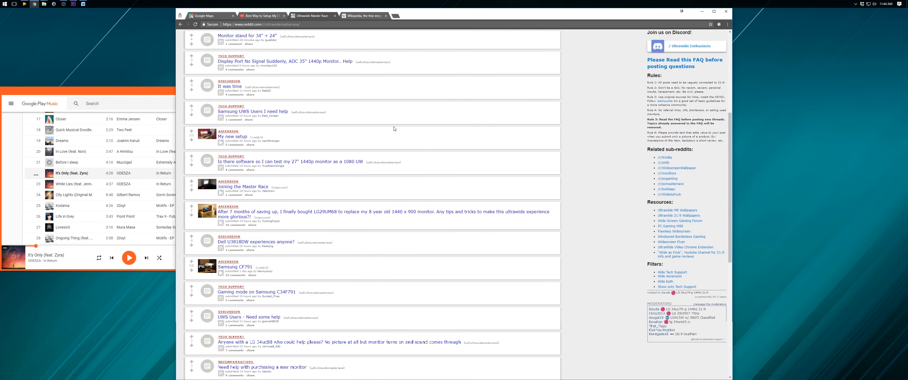
scroll("down", 3)
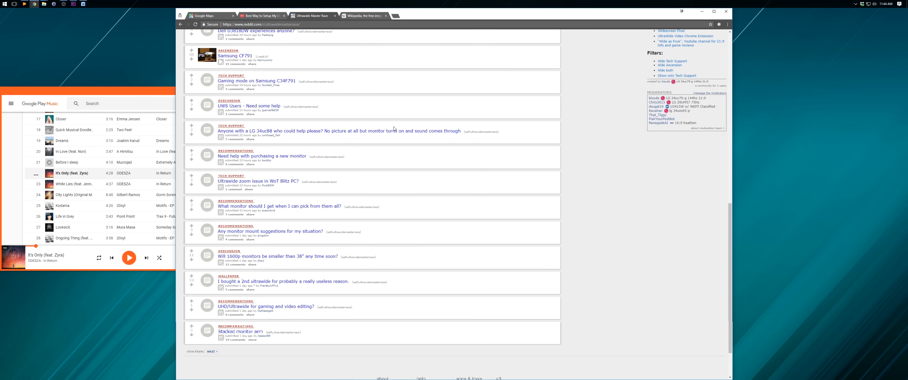
scroll("up", 3)
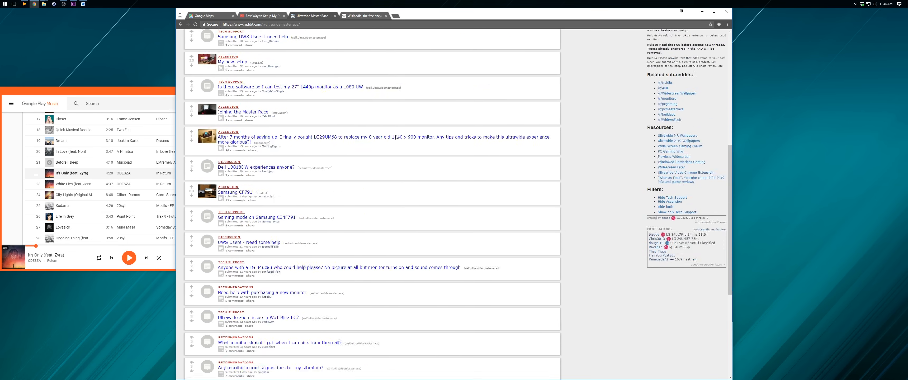
scroll("up", 3)
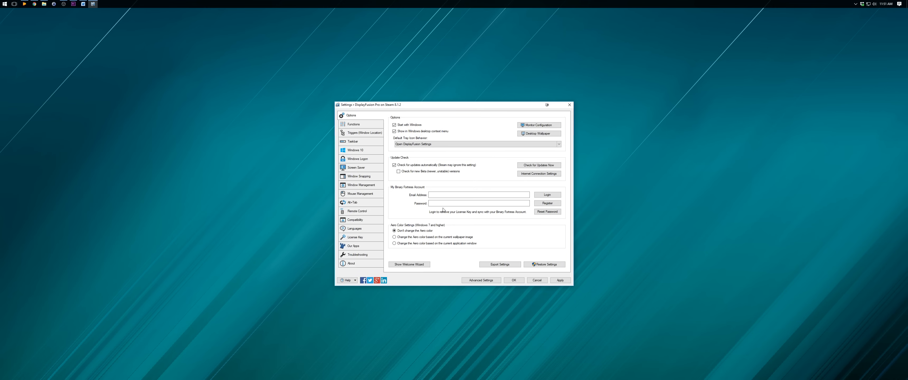
Show the Functions list scrolled to Monitor Configuration with Ctrl+Shift+1, 2 and 3 profile hotkeys
left_click(353, 124)
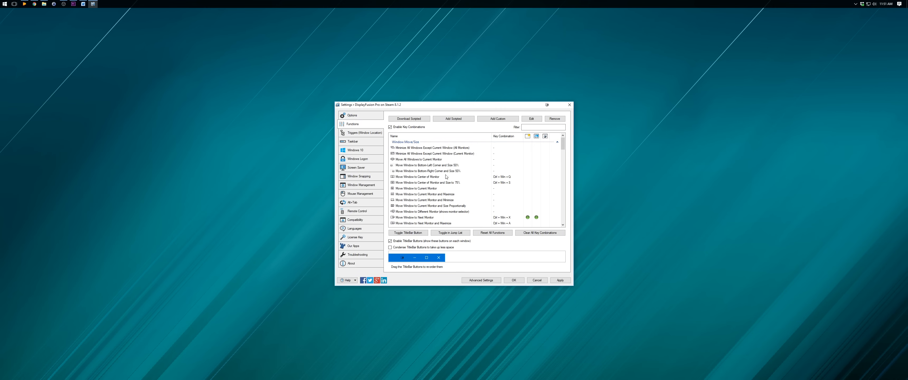
scroll("down", 3)
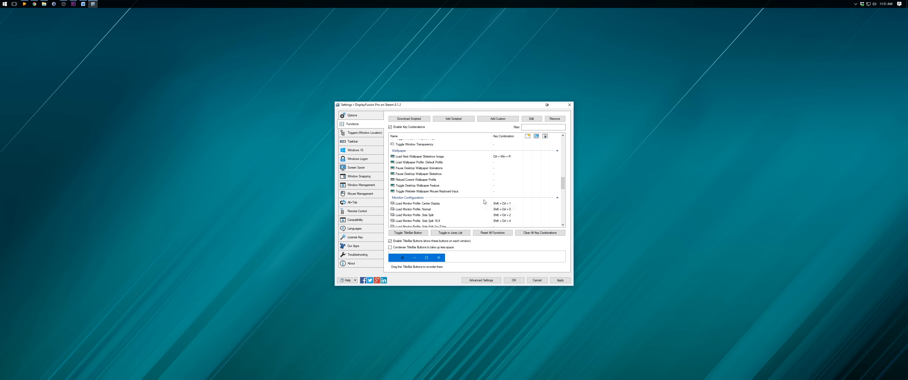
scroll("down", 3)
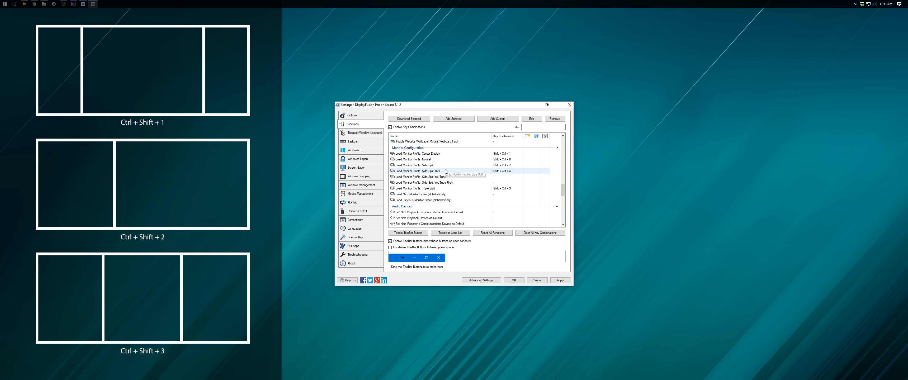
mouse_move(458, 154)
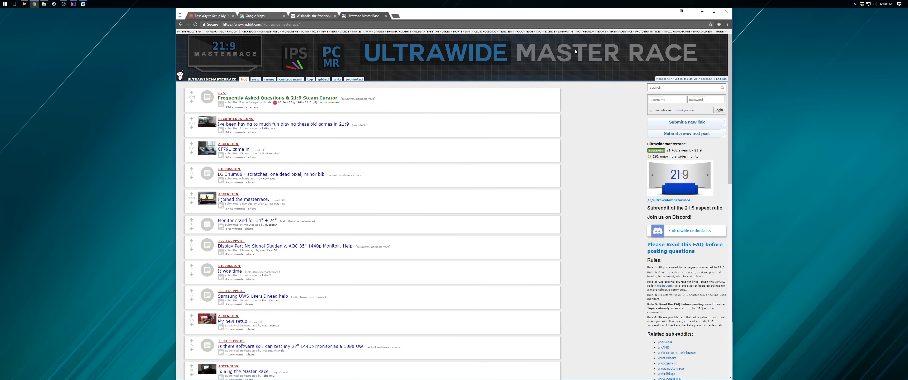
Start a new Chrome tab for the displayfusion.com/Purchase page
left_click(714, 11)
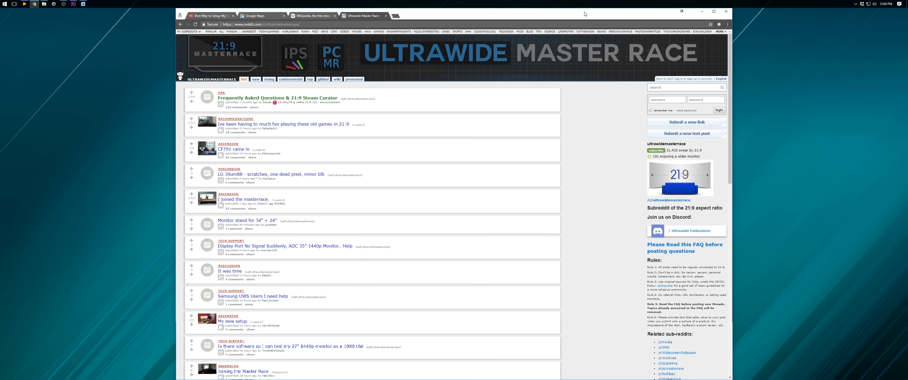
left_click(713, 11)
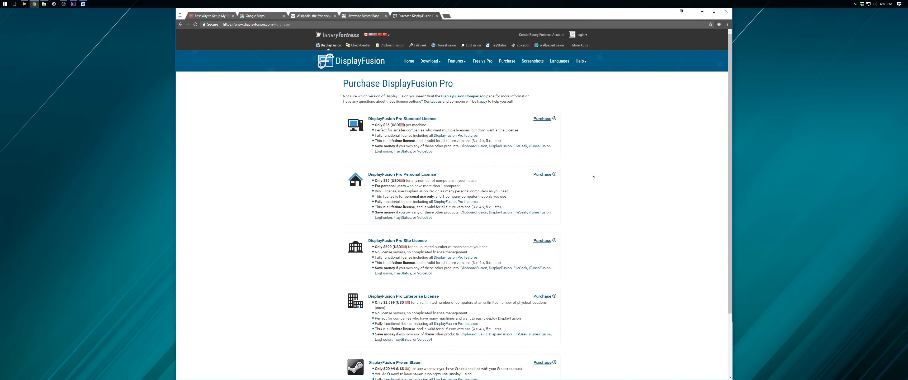
Review the DisplayFusion Pro license list and prices down to the Steam edition
scroll("down", 3)
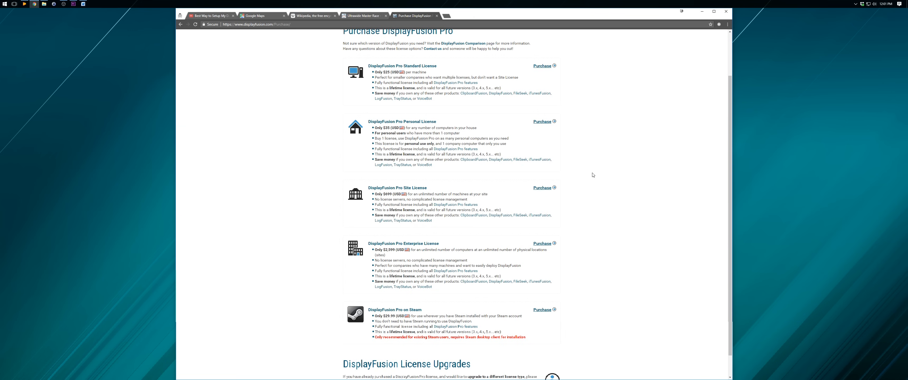
scroll("up", 3)
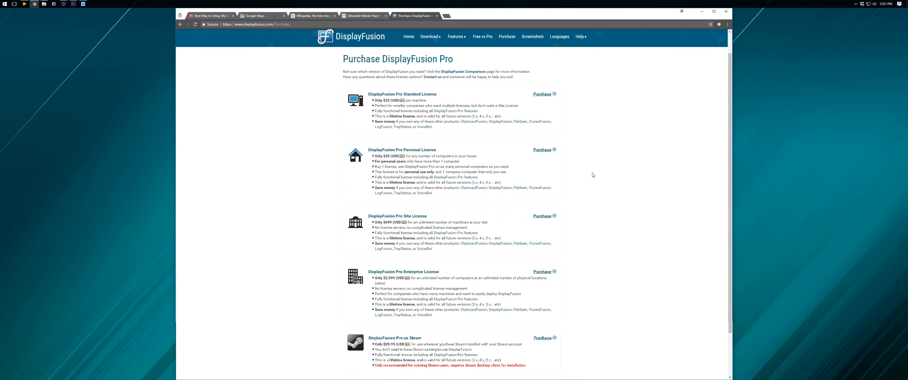
scroll("down", 3)
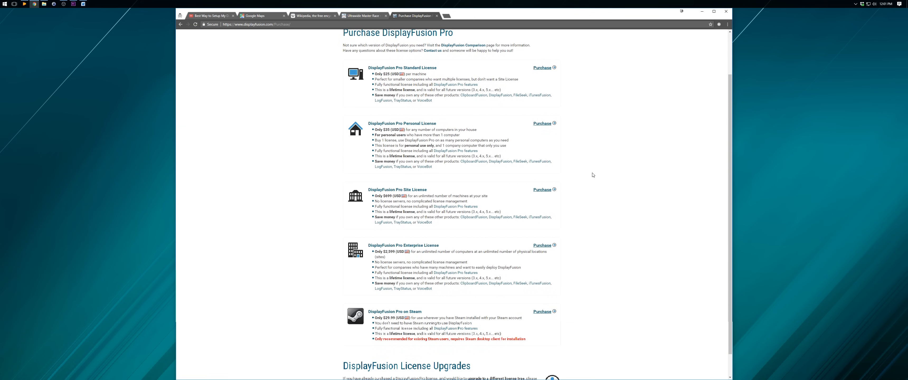
scroll("down", 3)
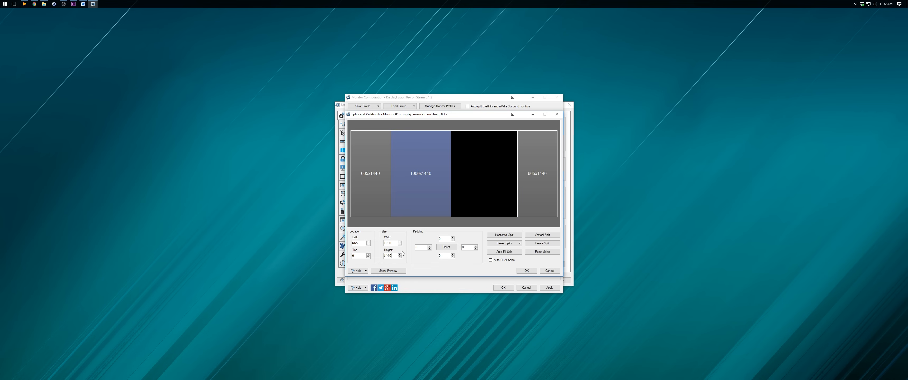
Close the splits dialog and show Monitor Configuration hotkeys Ctrl+Shift+0 through 3 in Functions
left_click(370, 173)
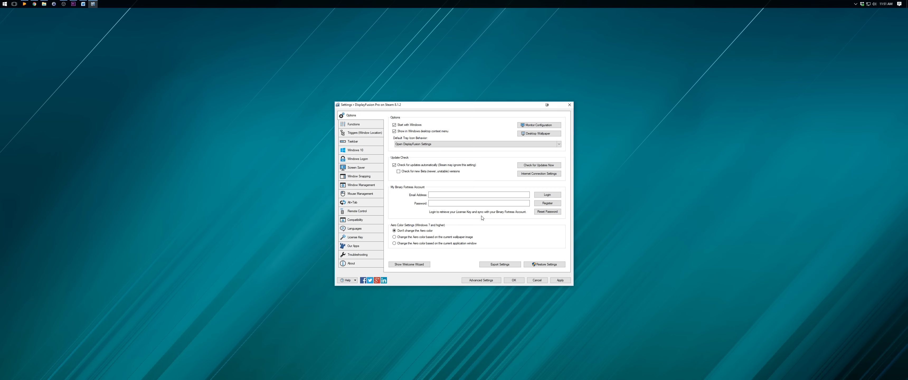
left_click(352, 124)
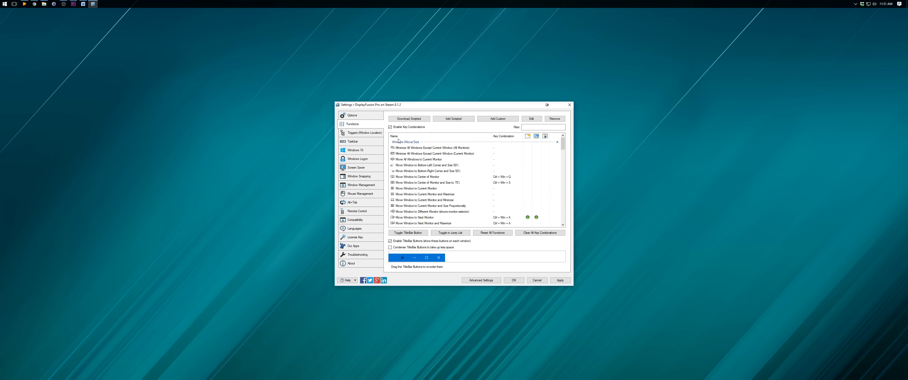
scroll("down", 3)
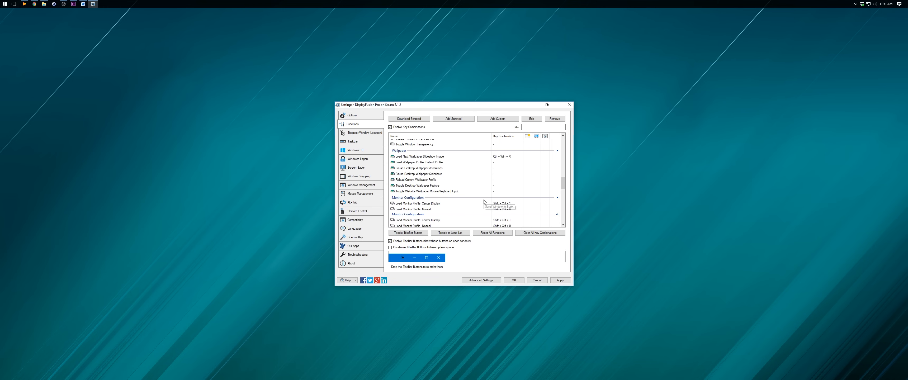
scroll("down", 3)
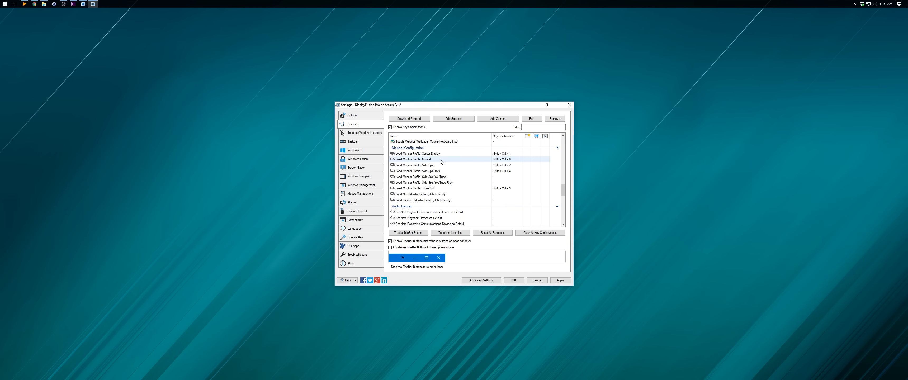
mouse_move(444, 166)
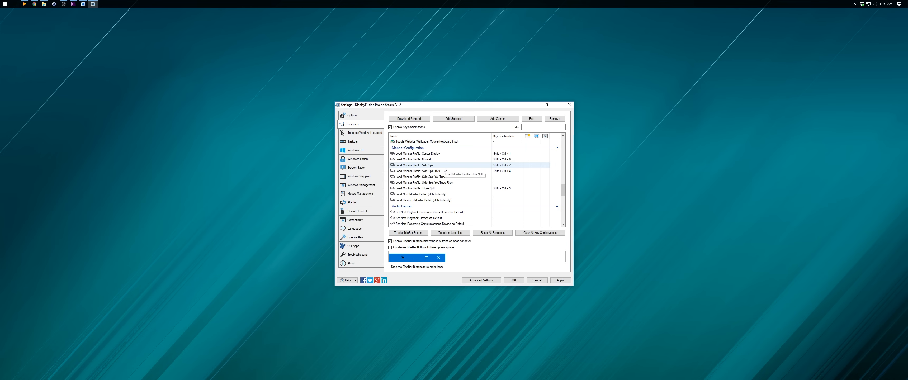
mouse_move(461, 168)
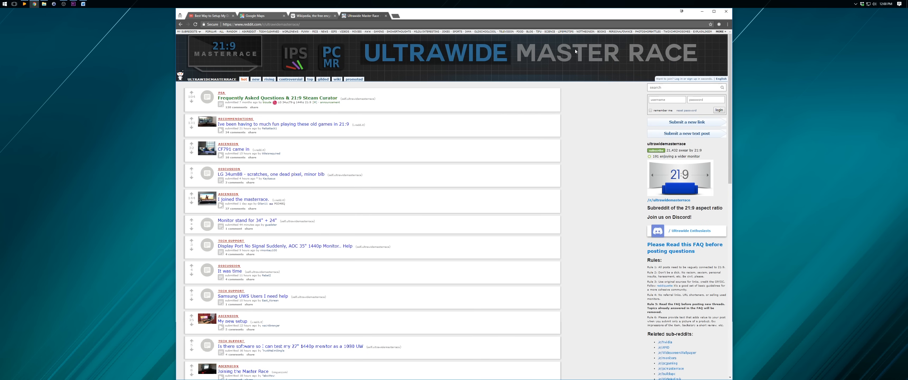
Switch from Reddit to the two YouTube windows tiled side by side
left_click(714, 11)
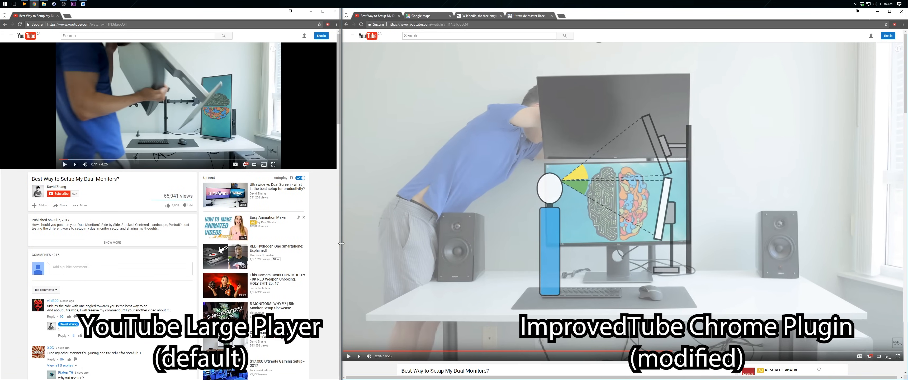
Set ImprovedTube's Player Size to 'Fit Player to Window Edge' on the left YouTube window
left_click(370, 72)
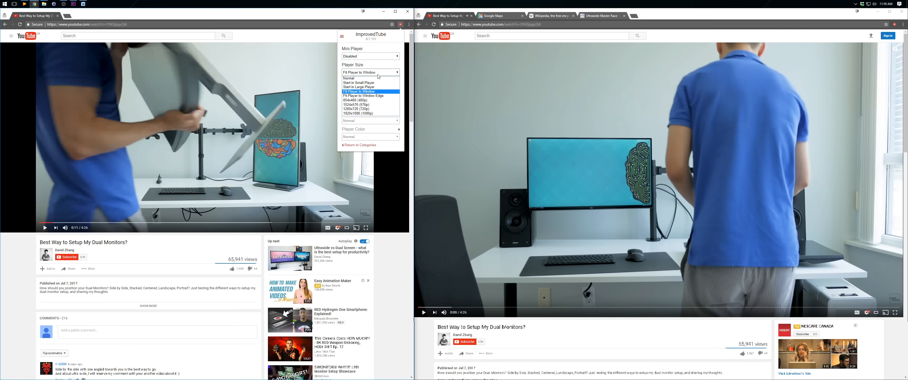
left_click(360, 96)
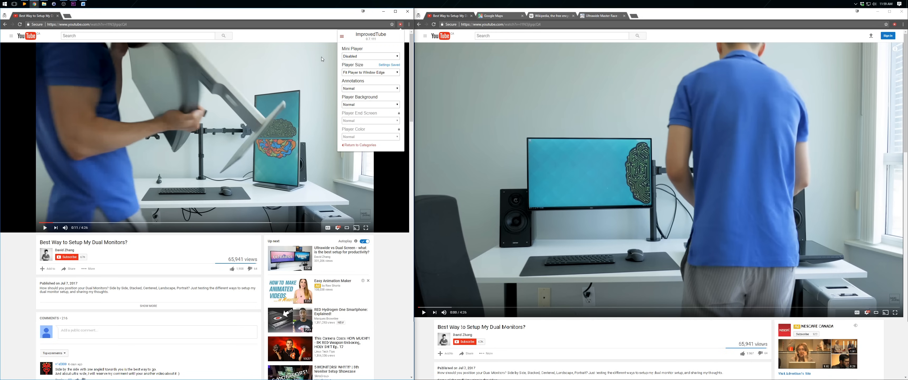